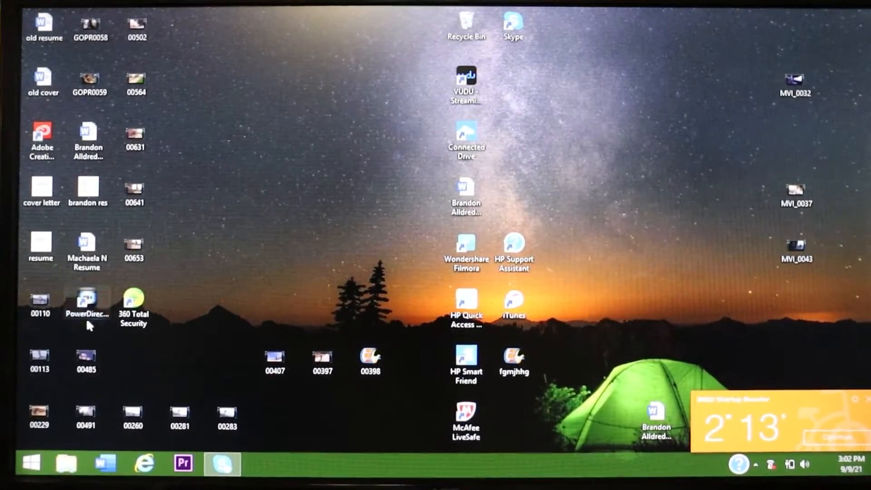
Launch PowerDirector from its desktop shortcut to open a new untitled project
click(86, 303)
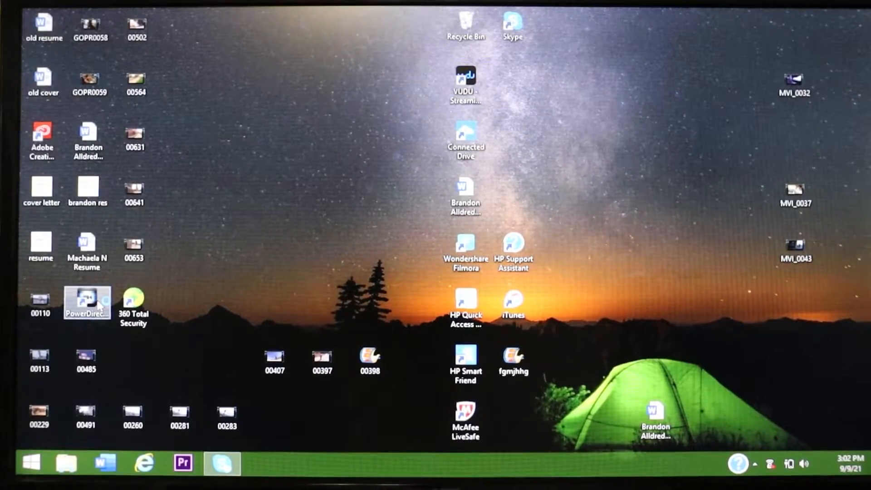
double_click(86, 300)
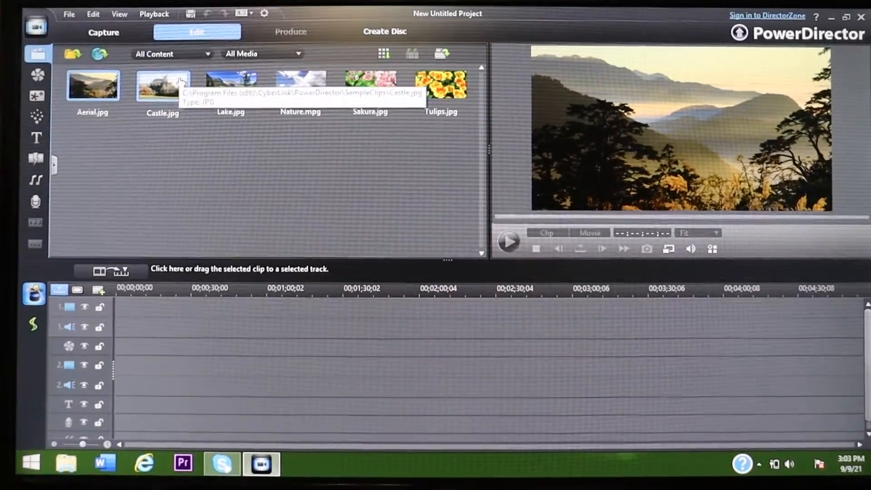
mouse_move(163, 274)
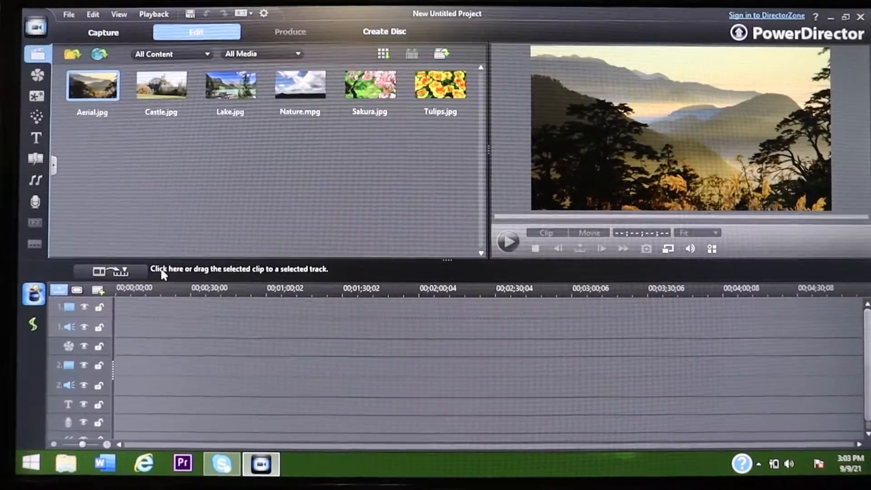
mouse_move(230, 147)
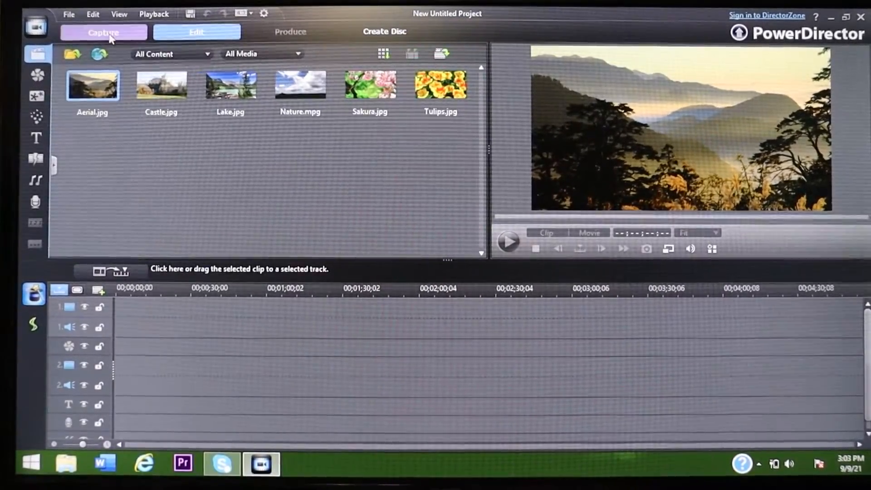
Switch to the Capture workspace to capture from the TV signal source
click(103, 32)
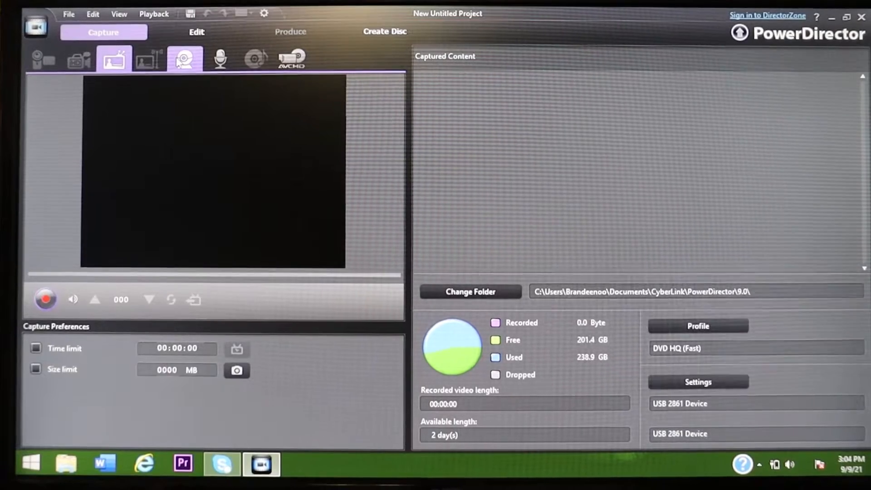
mouse_move(256, 58)
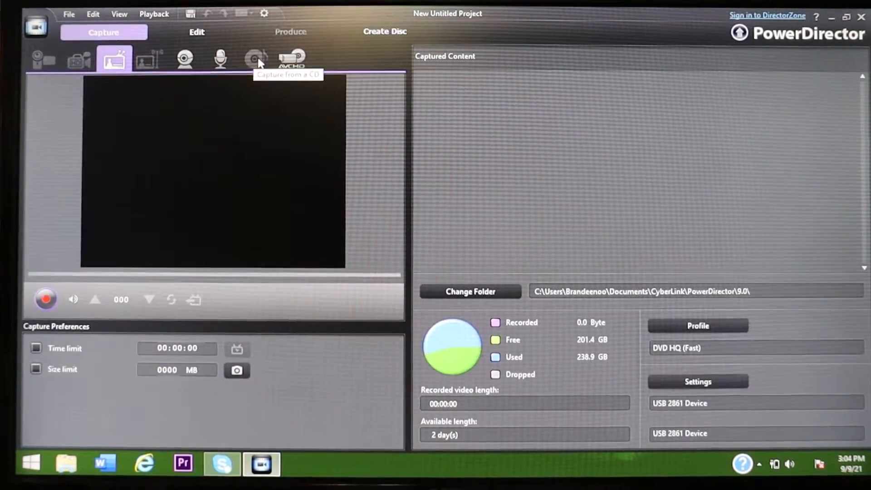
mouse_move(292, 57)
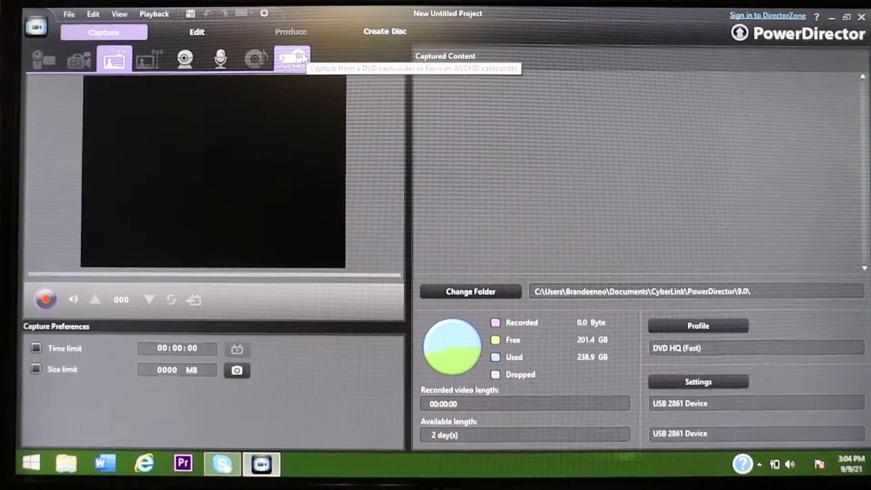
mouse_move(220, 57)
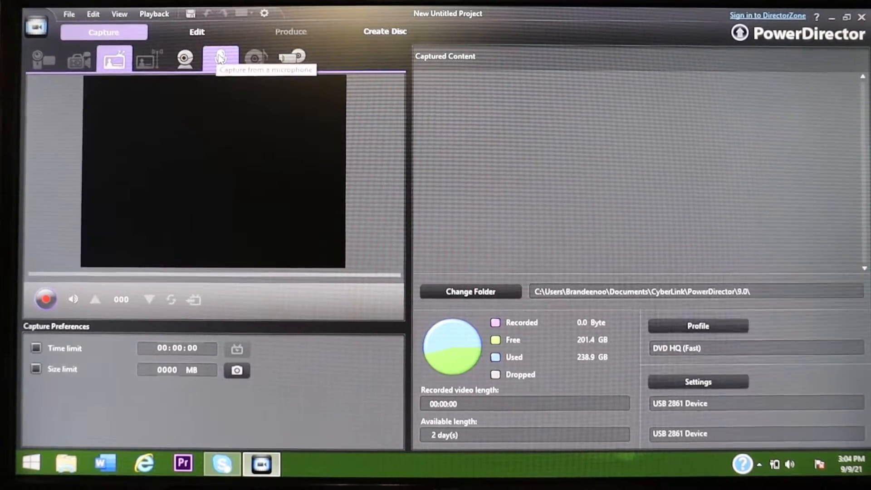
mouse_move(184, 58)
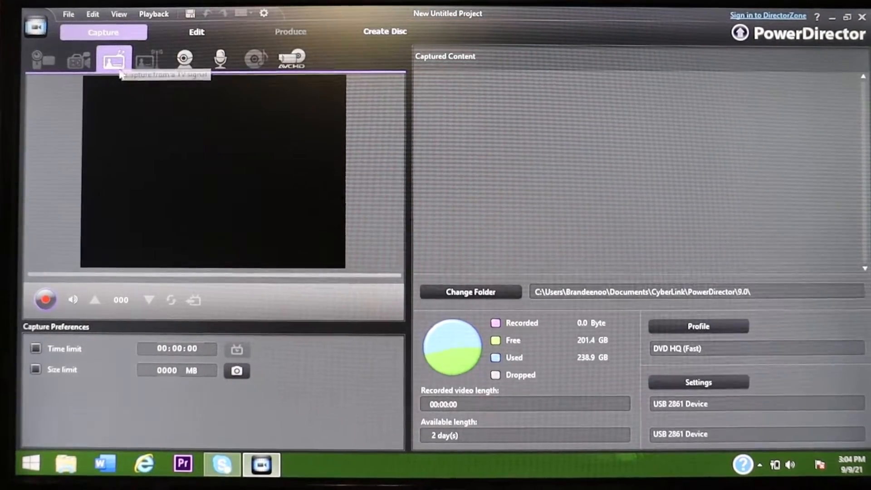
mouse_move(113, 60)
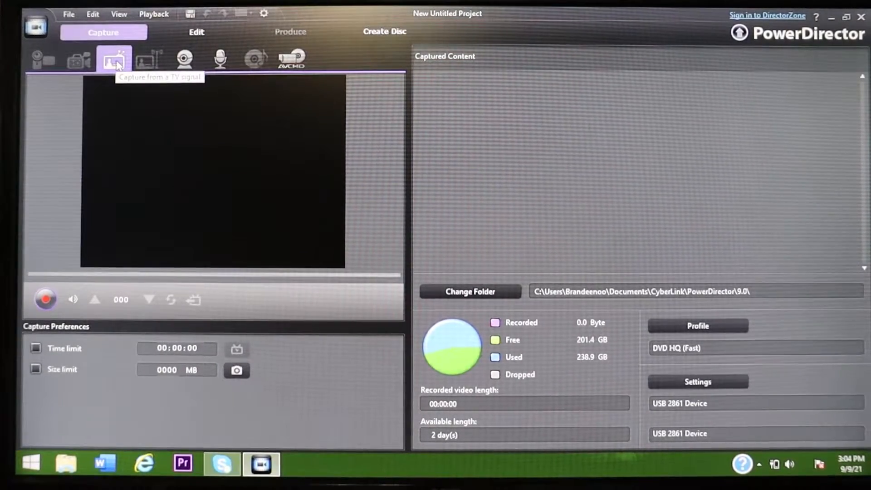
mouse_move(53, 89)
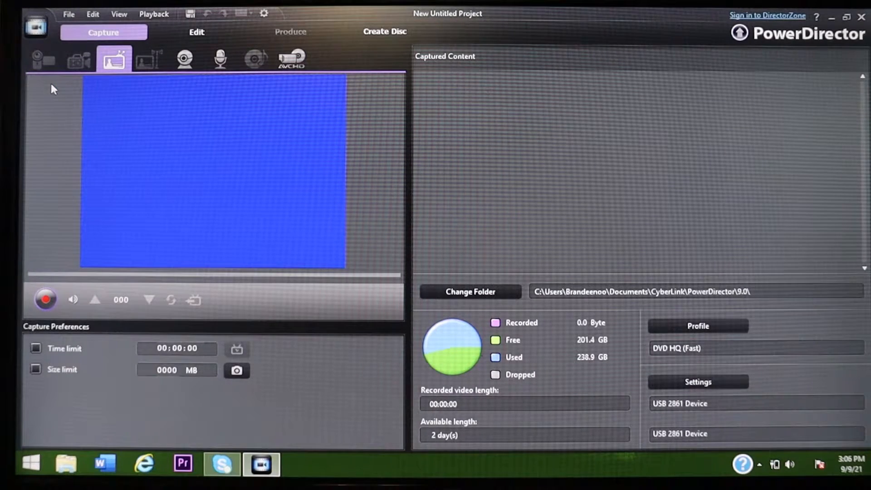
Record about six and a half minutes of tape playback, then stop recording
click(45, 299)
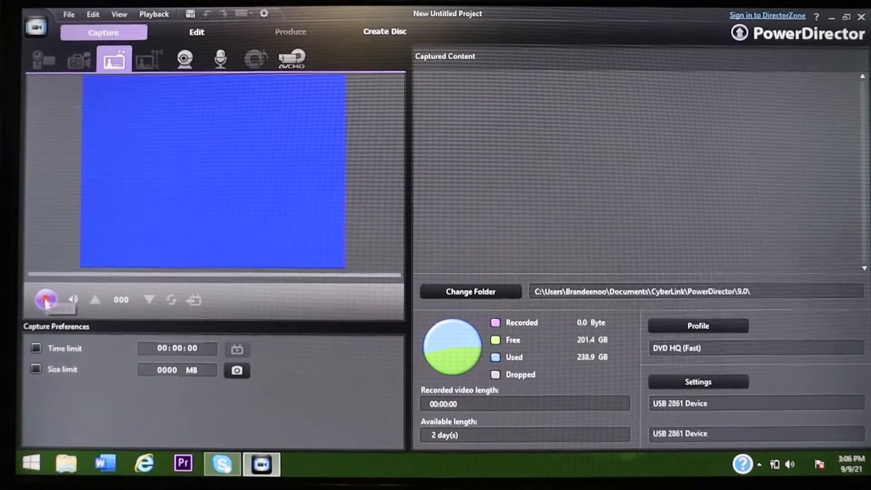
mouse_move(46, 300)
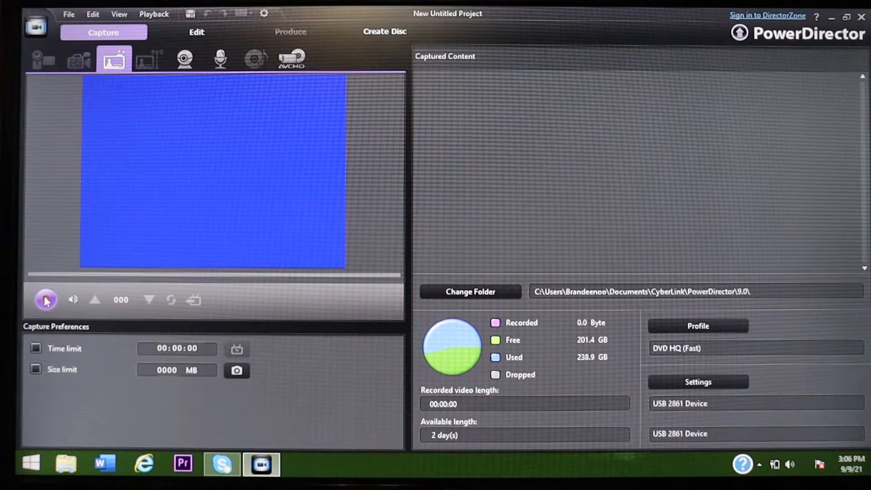
click(45, 300)
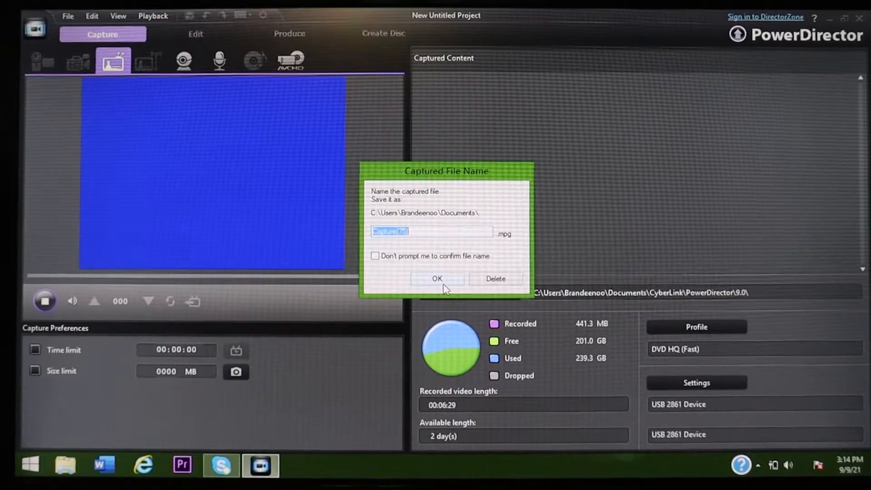
Confirm the name Capture(75) and select its thumbnail in Captured Content
click(437, 278)
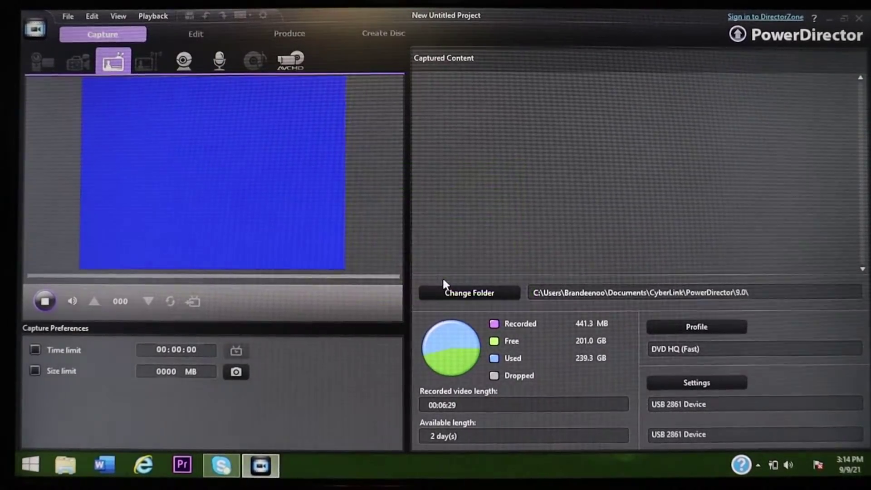
click(44, 301)
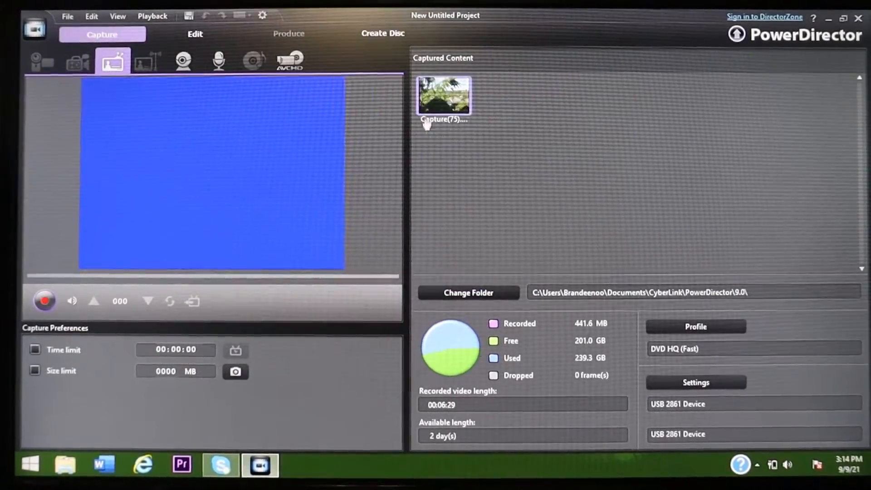
mouse_move(443, 95)
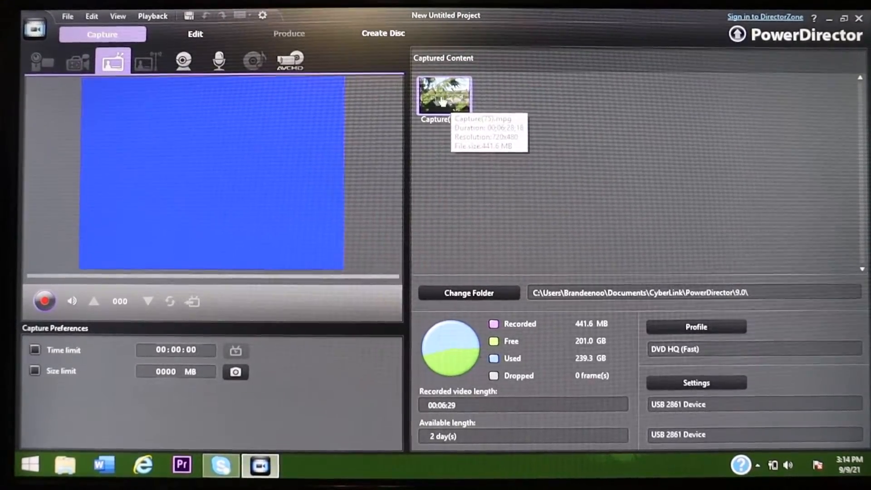
mouse_move(493, 235)
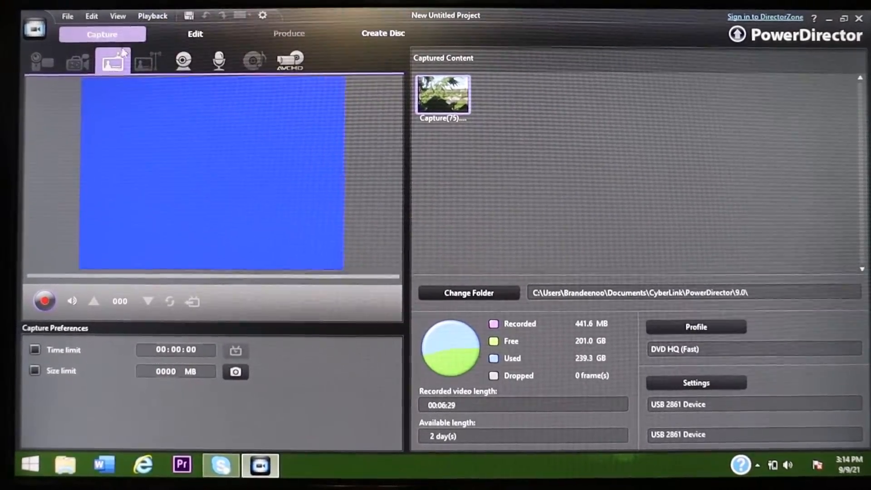
mouse_move(113, 61)
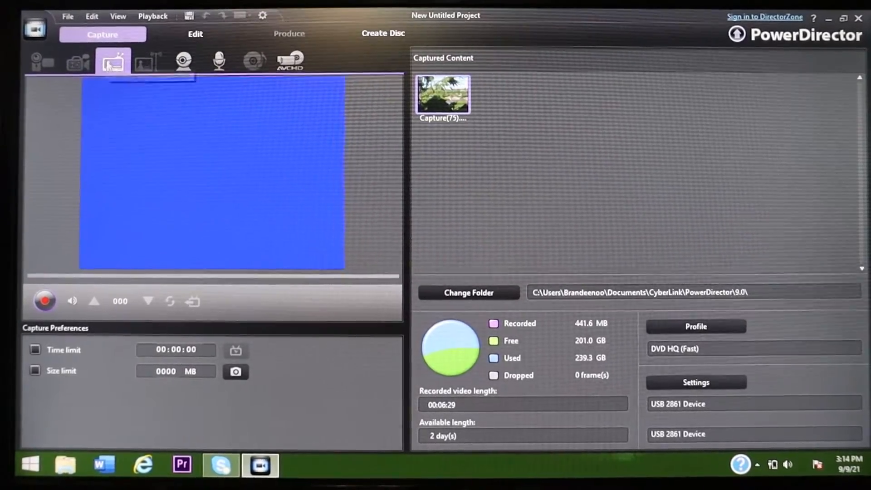
click(184, 60)
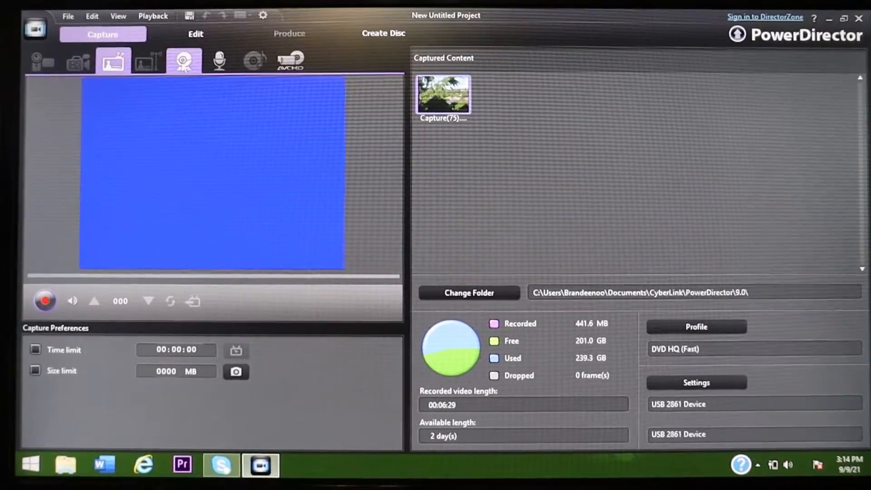
click(113, 59)
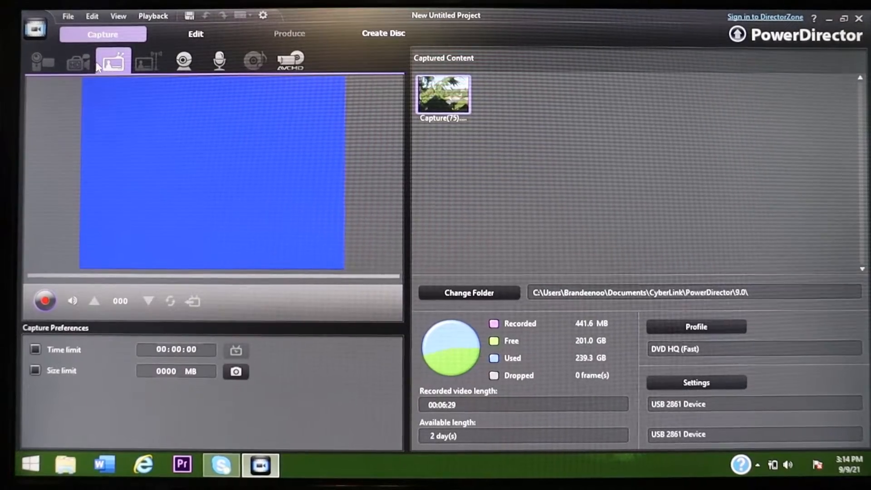
mouse_move(113, 60)
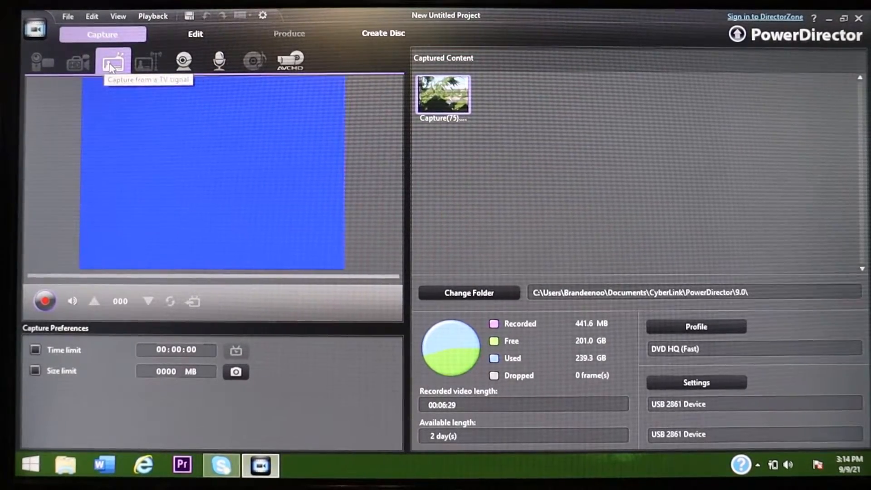
mouse_move(87, 332)
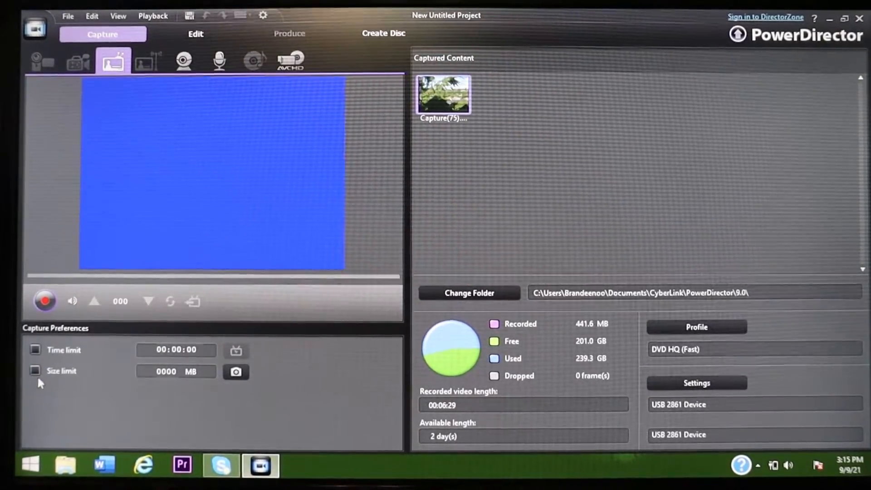
mouse_move(125, 376)
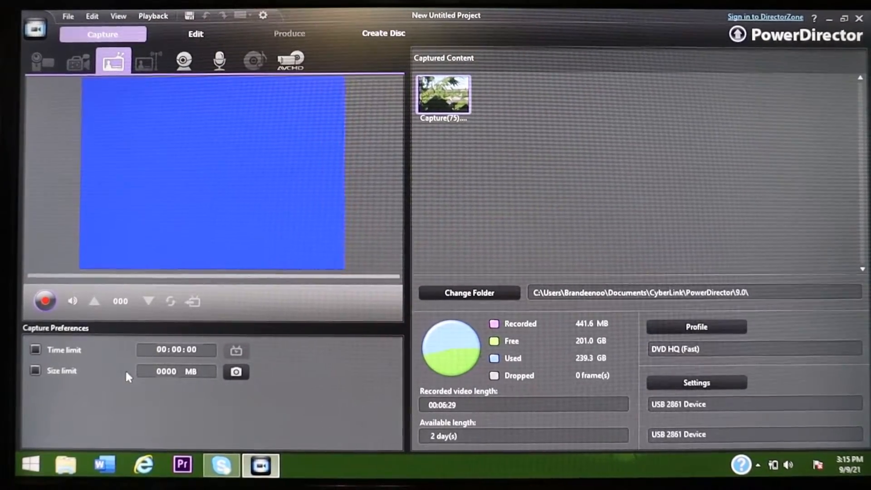
mouse_move(106, 393)
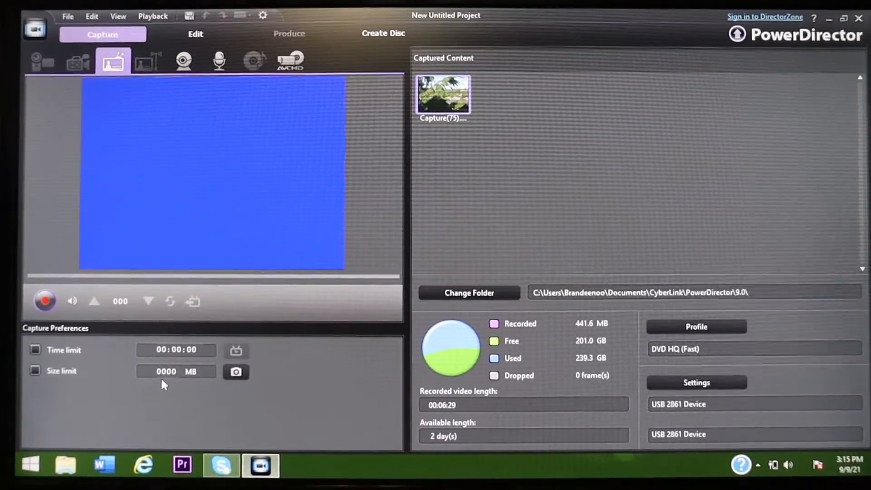
mouse_move(441, 380)
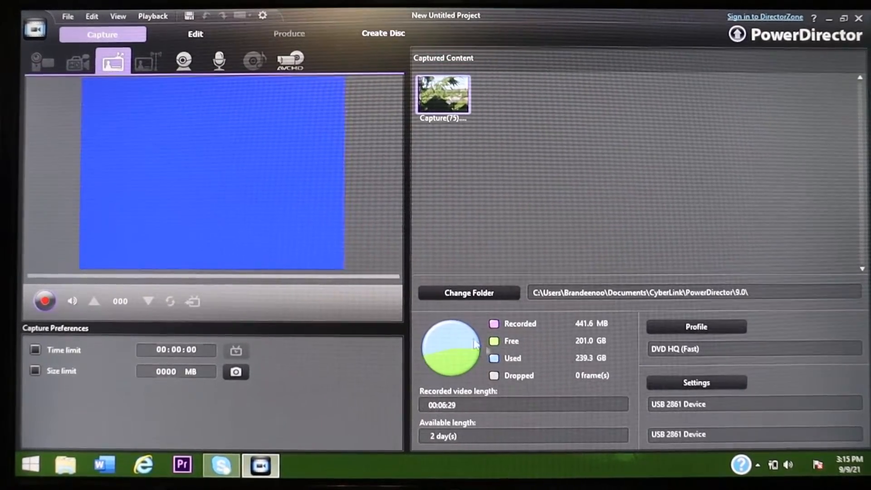
mouse_move(525, 350)
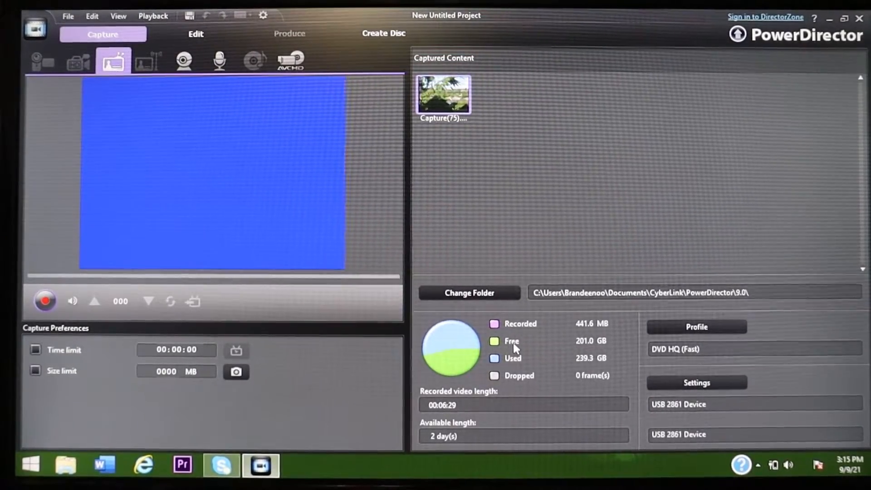
mouse_move(431, 392)
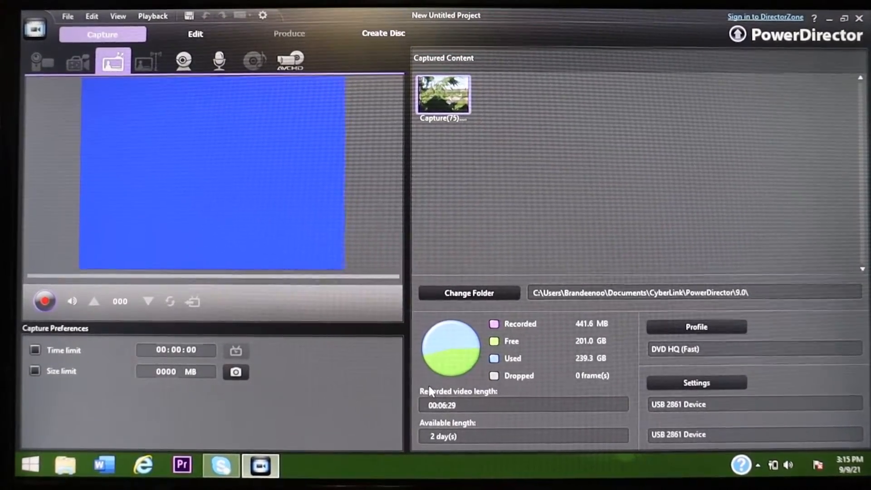
mouse_move(423, 210)
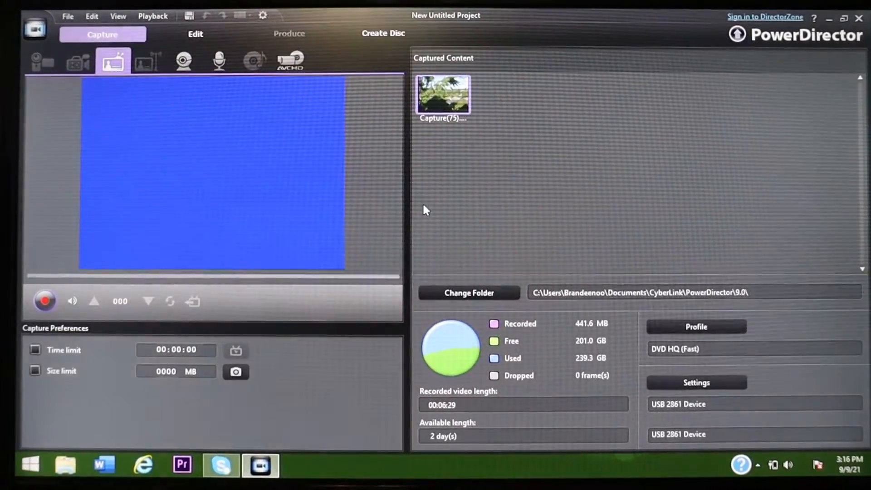
mouse_move(478, 206)
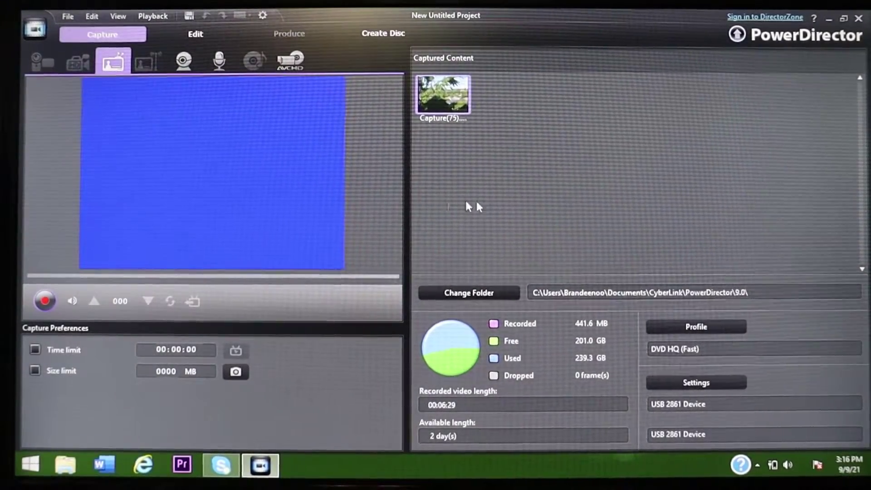
mouse_move(195, 34)
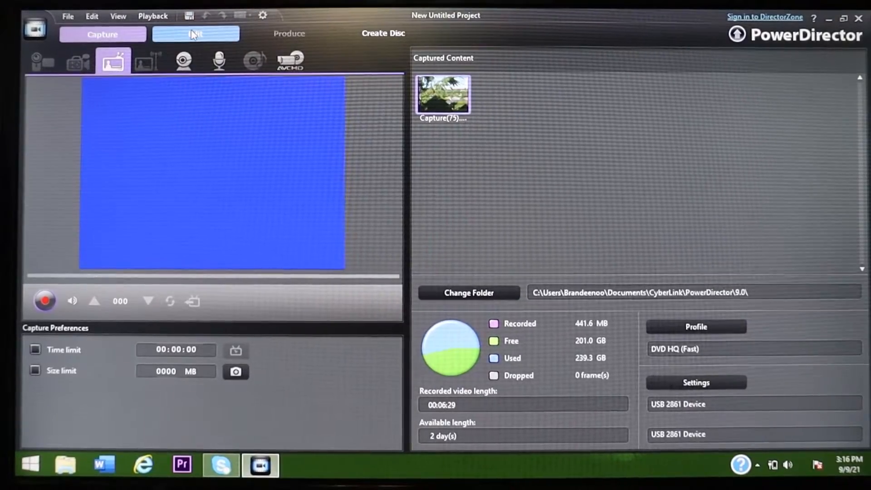
Switch to the Edit workspace with Capture(75).mpg on the first video track
click(195, 35)
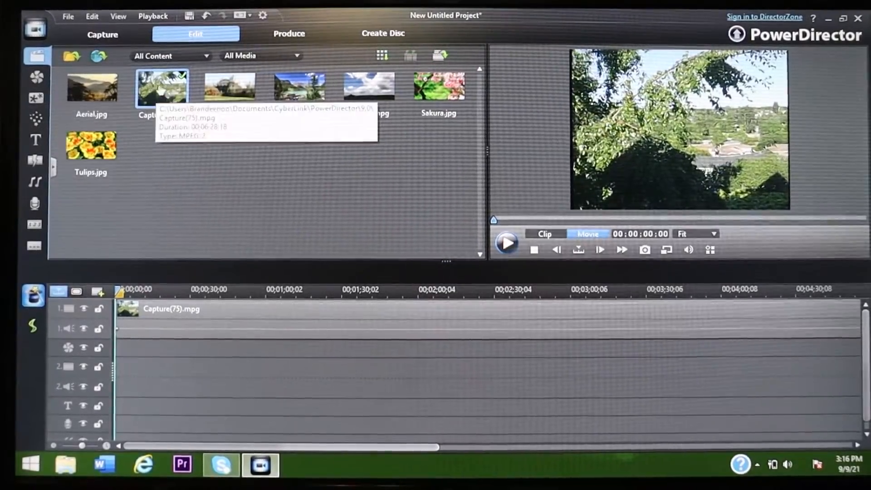
mouse_move(156, 133)
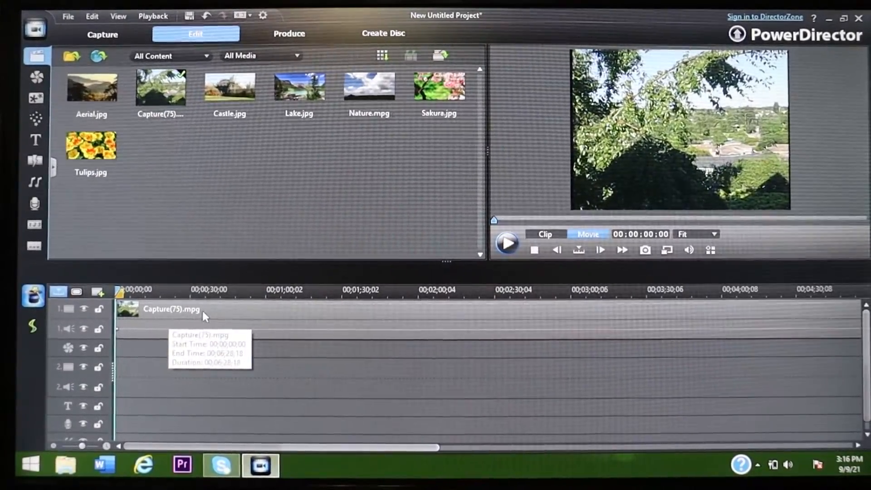
mouse_move(289, 33)
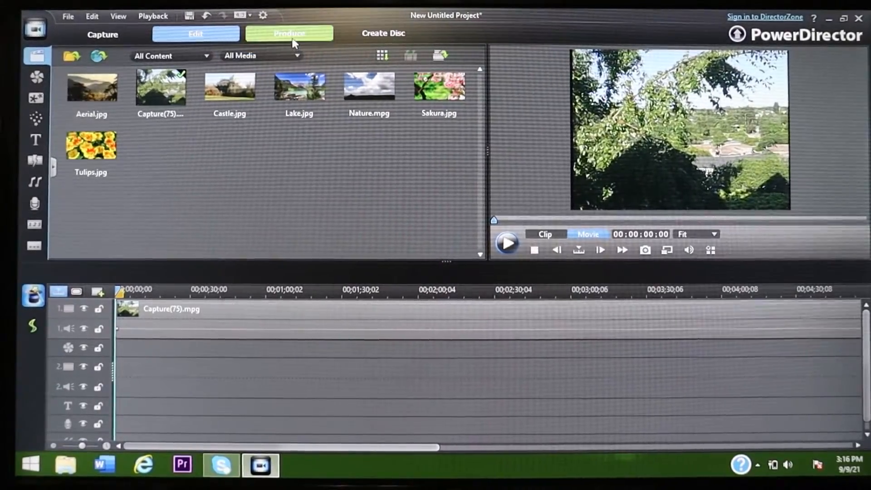
click(196, 33)
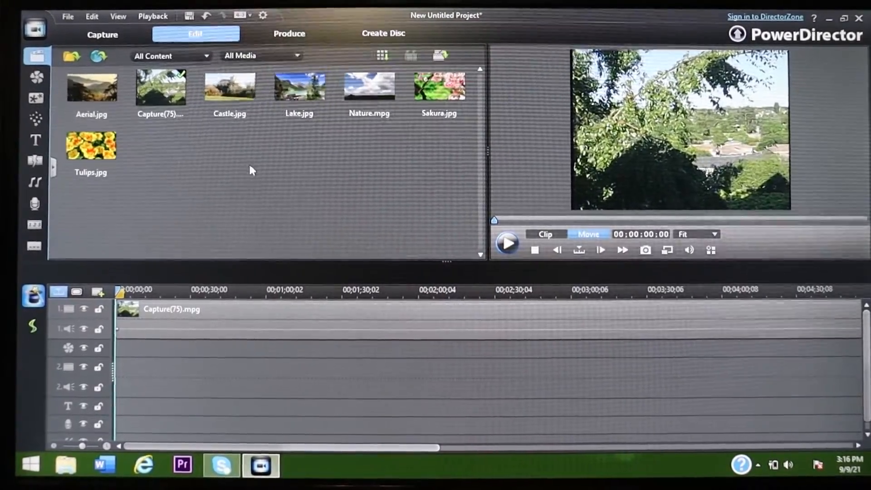
mouse_move(167, 309)
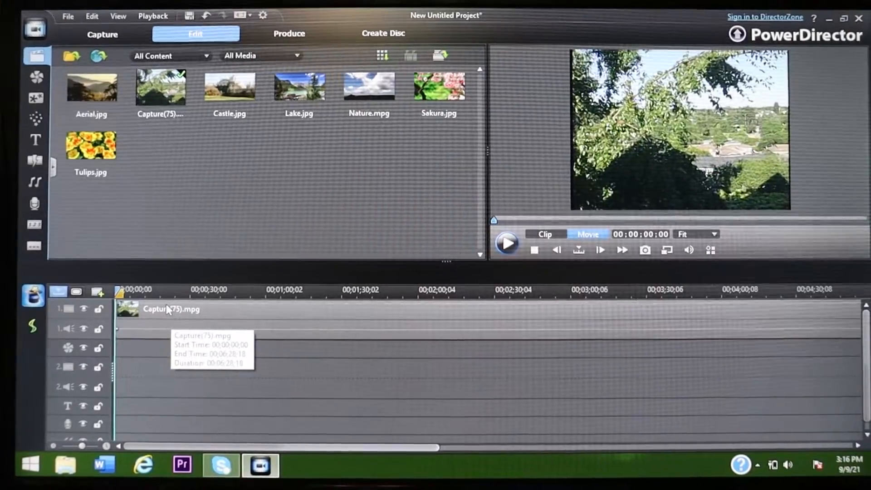
mouse_move(129, 336)
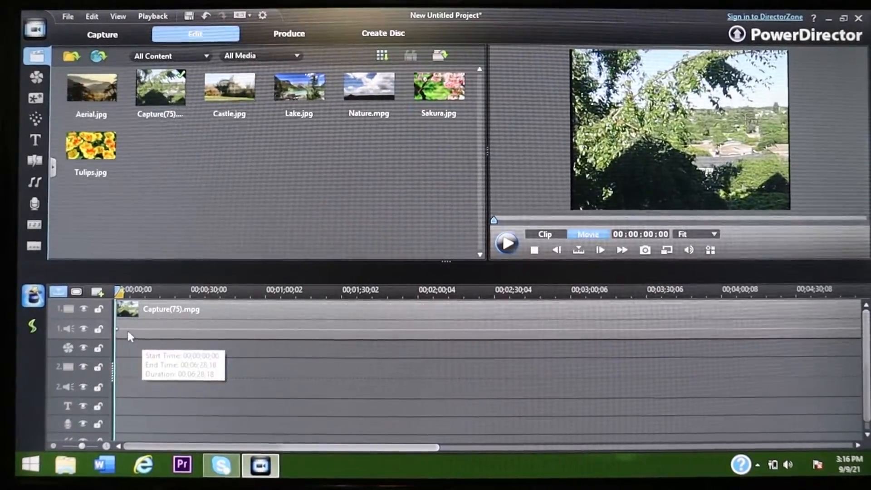
mouse_move(143, 329)
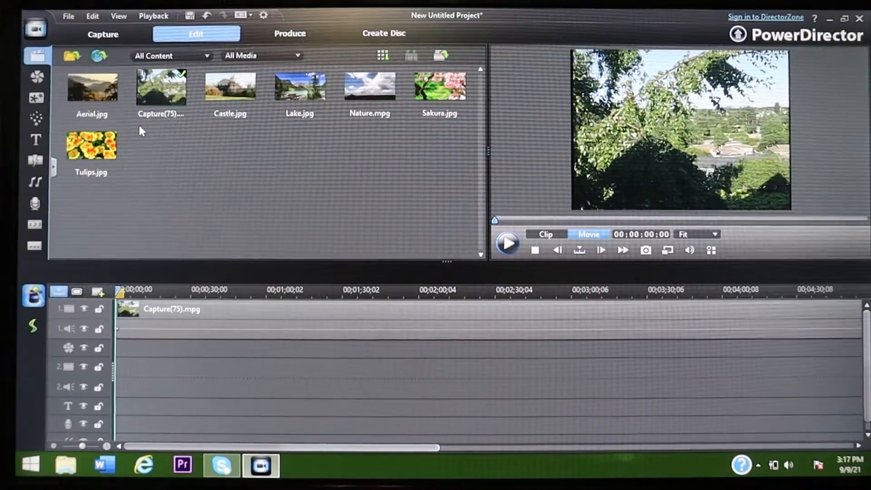
mouse_move(34, 140)
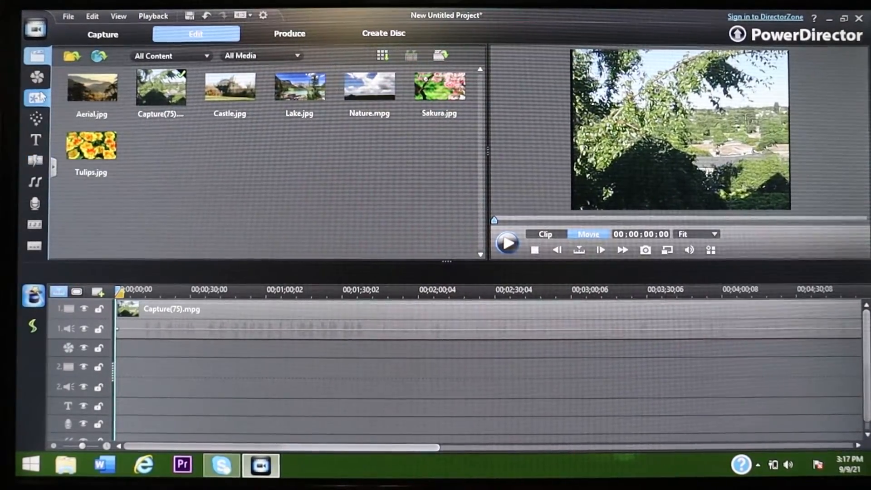
mouse_move(246, 332)
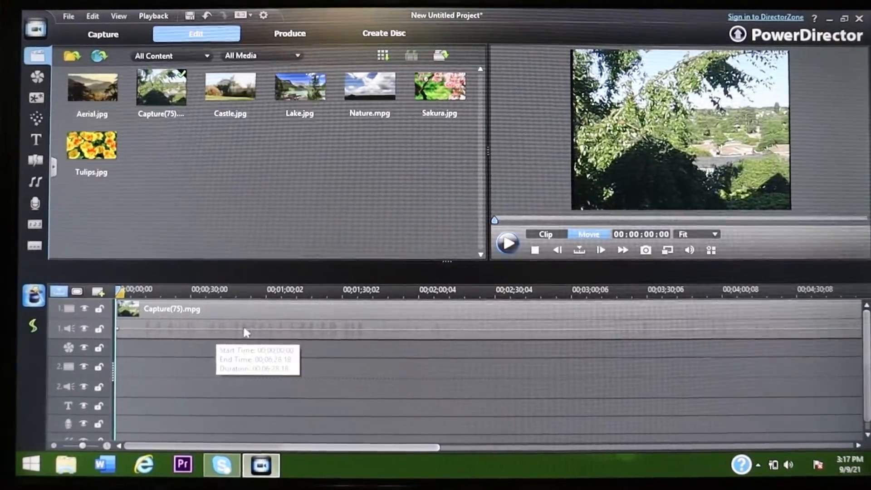
mouse_move(254, 336)
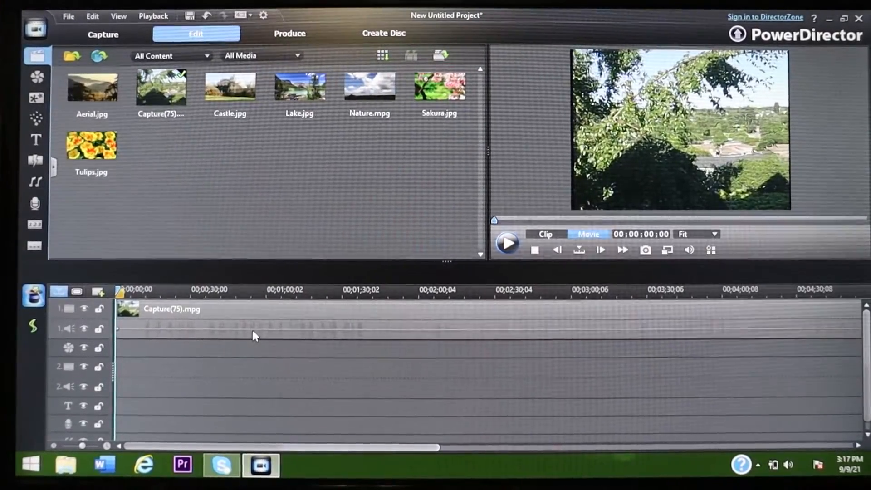
mouse_move(178, 327)
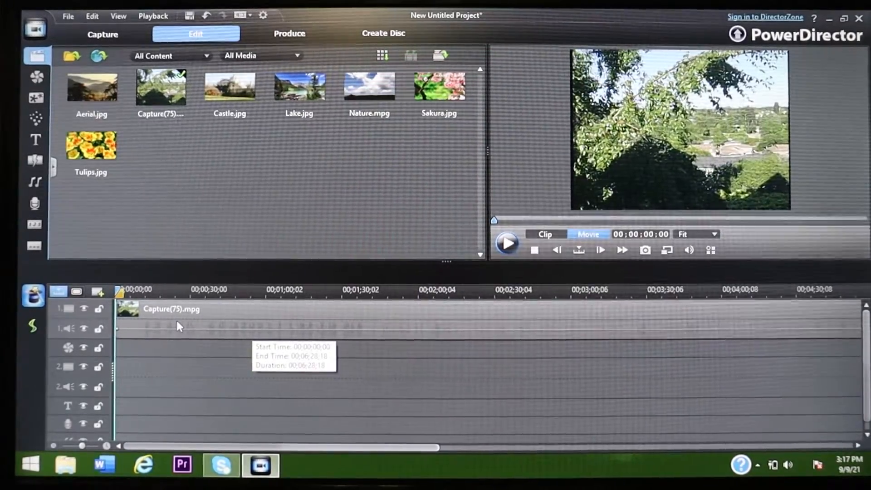
mouse_move(178, 326)
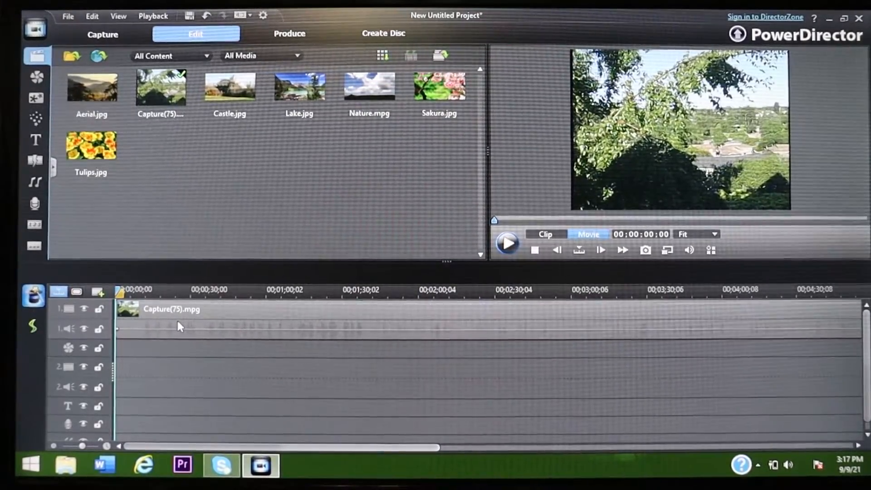
mouse_move(289, 33)
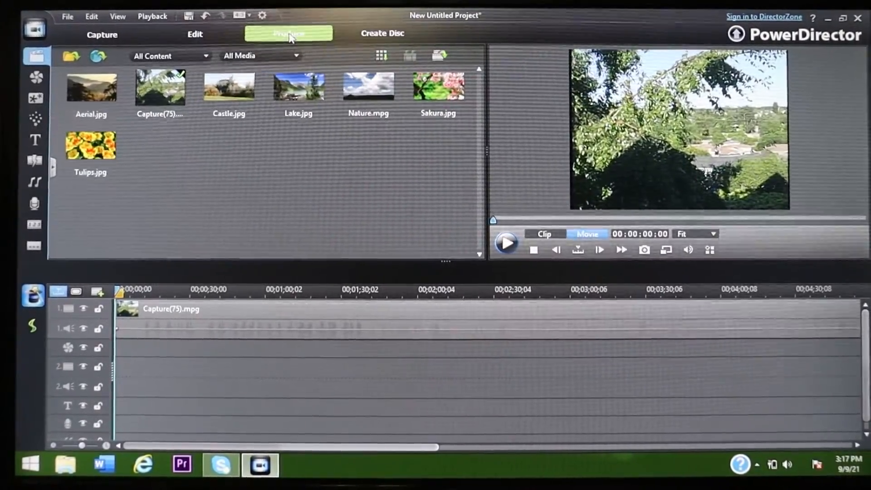
In Produce, choose H.264 AVC with fast rendering via the hardware video encoder
click(289, 33)
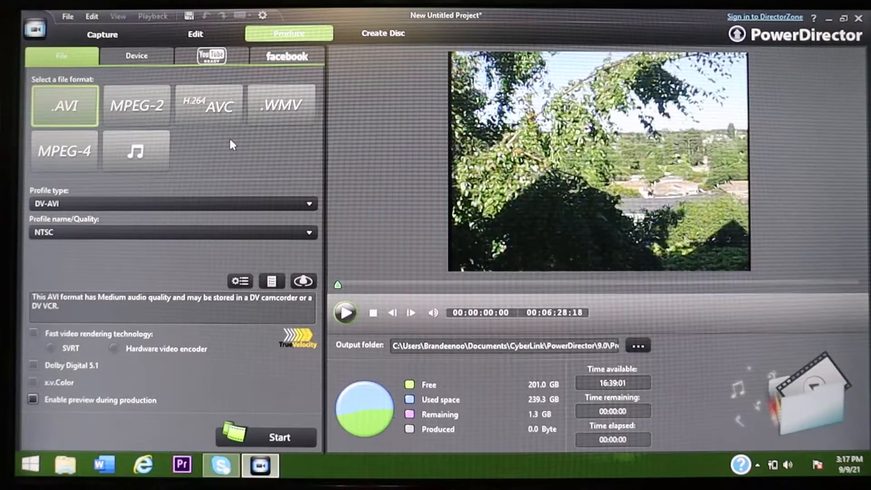
mouse_move(261, 153)
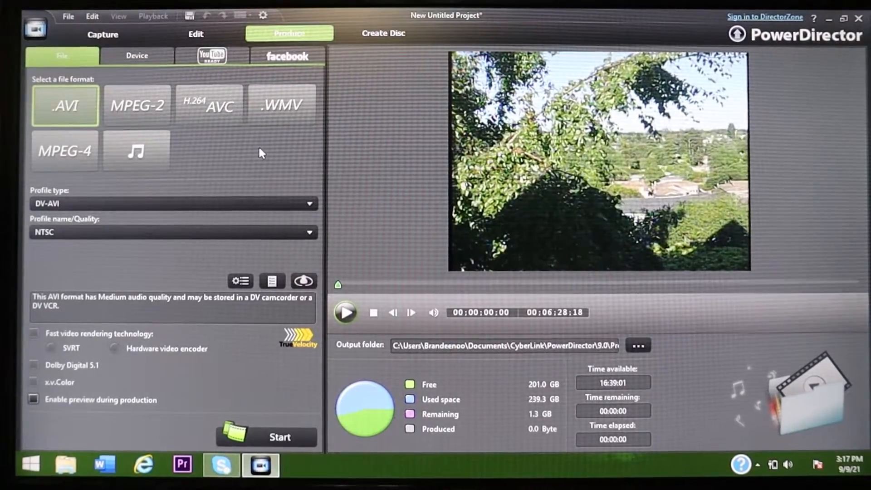
click(210, 106)
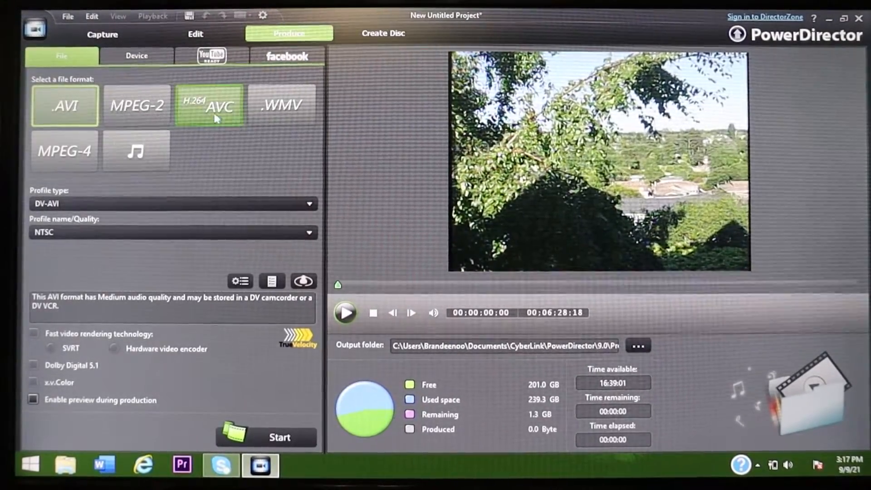
mouse_move(210, 114)
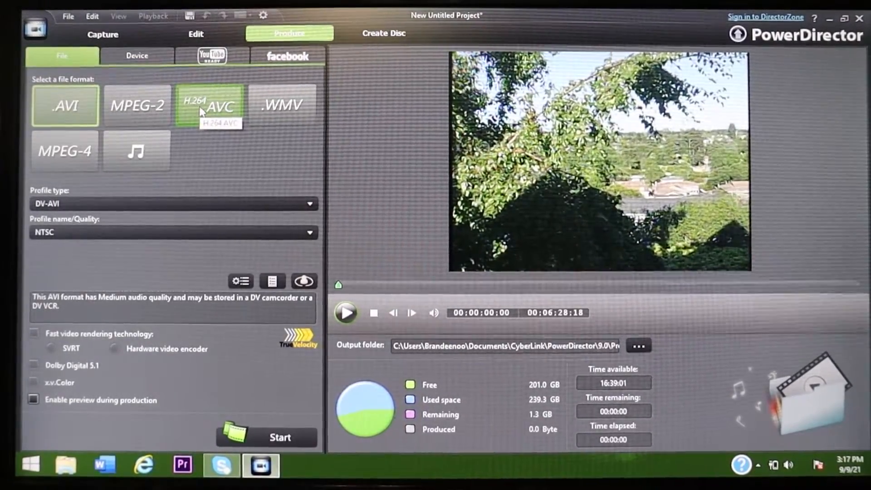
mouse_move(222, 117)
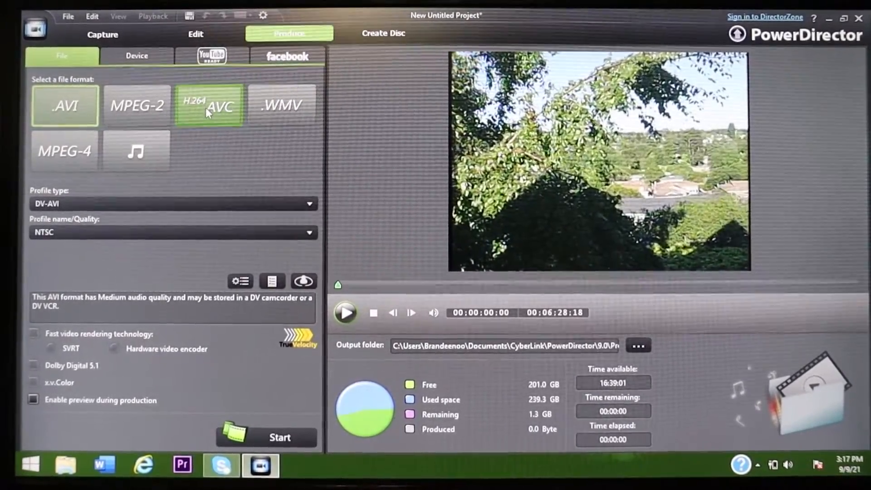
click(208, 105)
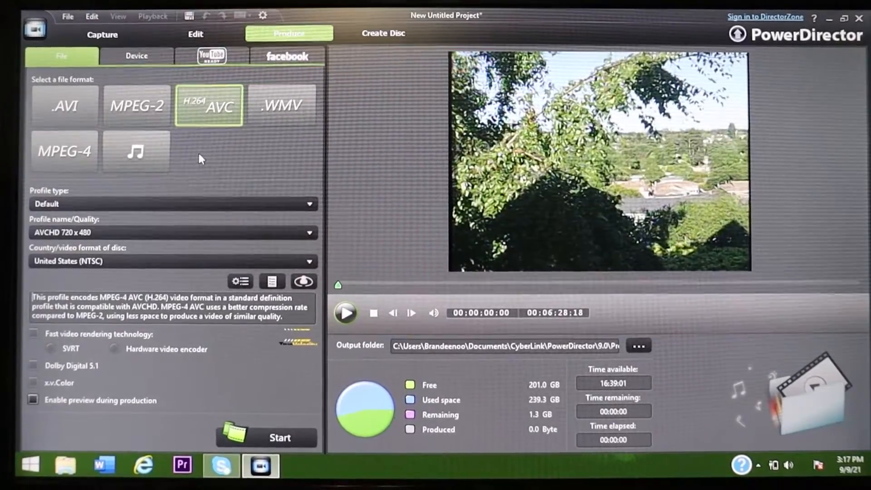
click(33, 333)
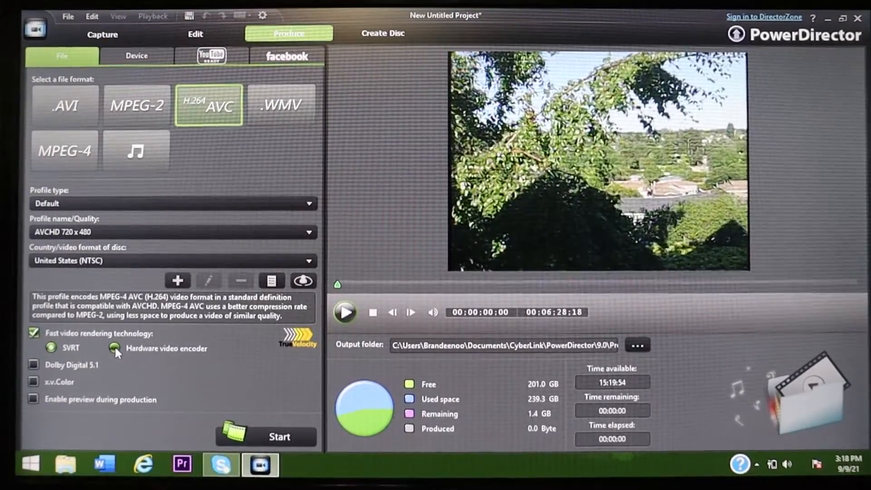
click(114, 348)
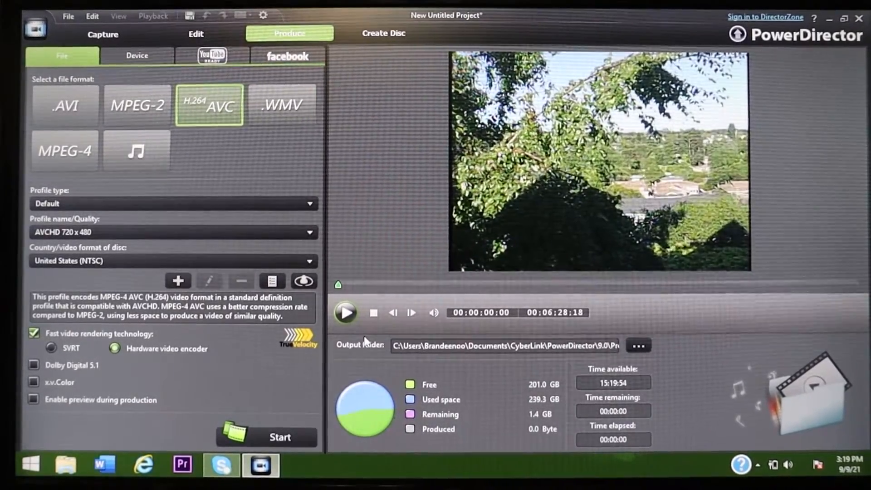
mouse_move(192, 384)
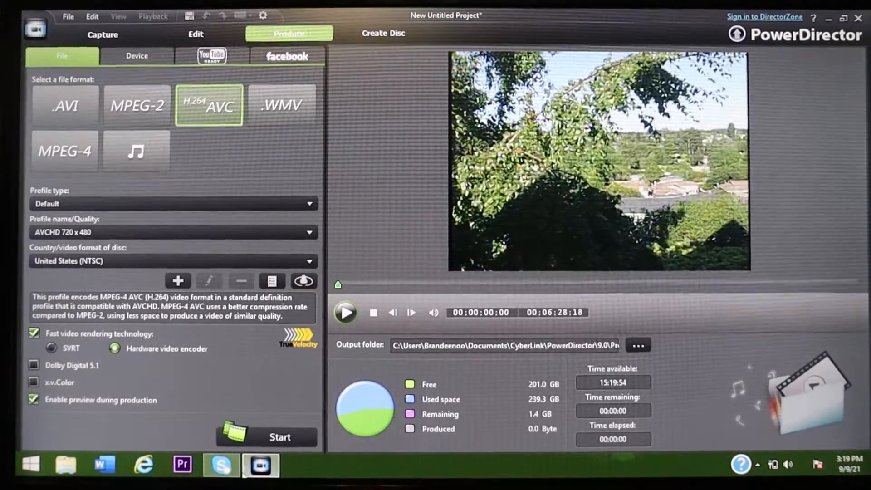
mouse_move(280, 437)
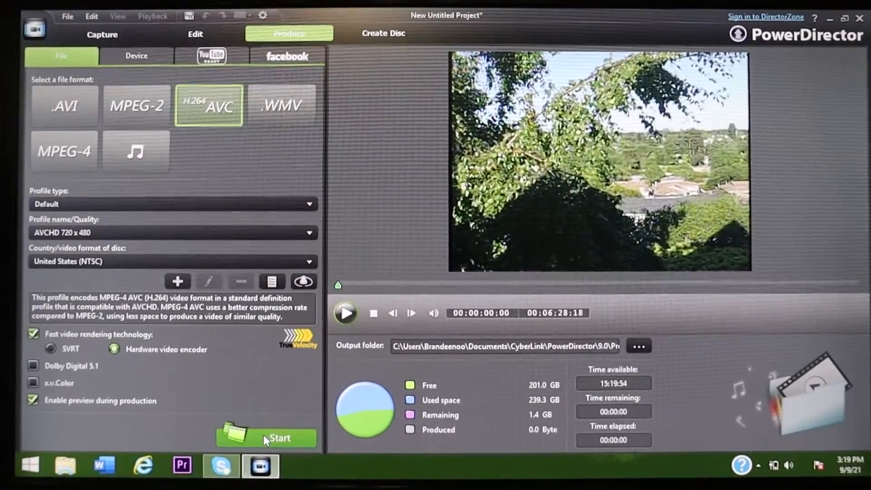
Render the movie and open its output folder to find the Capture(75) file
click(280, 437)
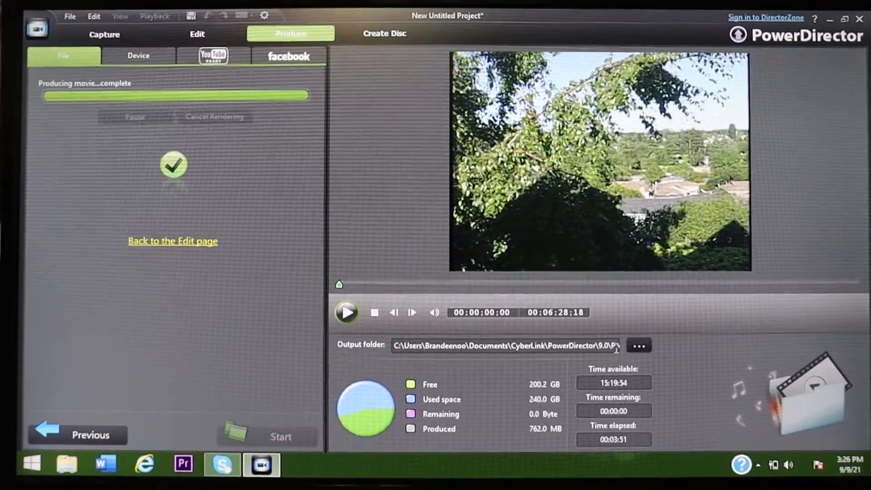
mouse_move(394, 312)
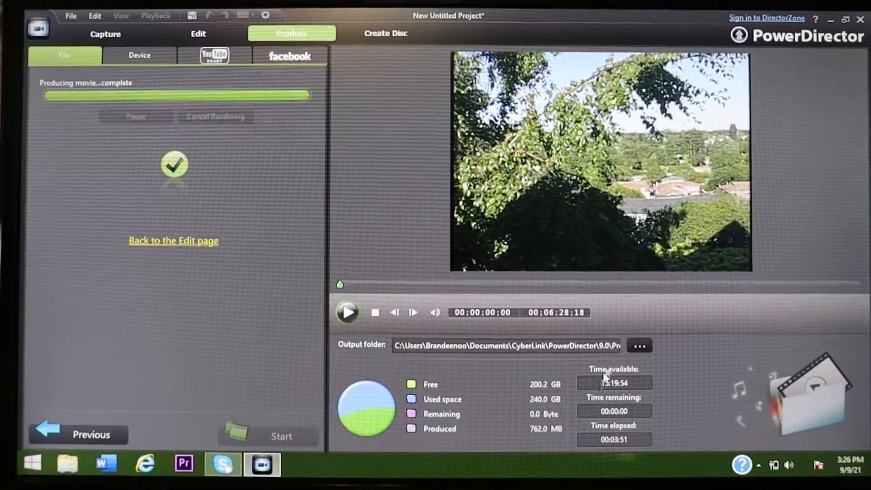
mouse_move(638, 346)
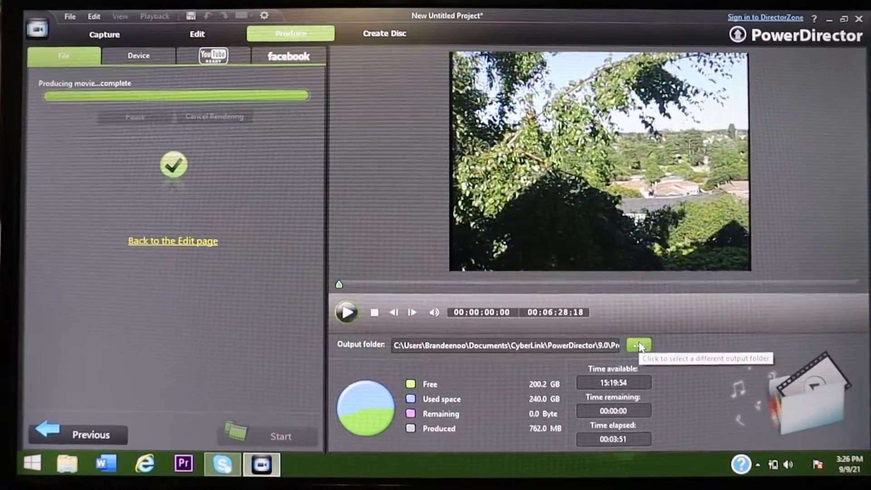
click(637, 346)
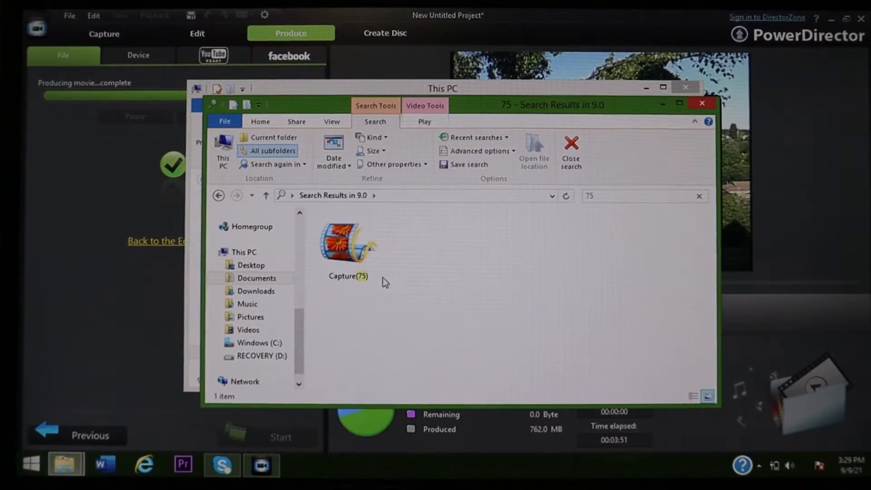
click(349, 247)
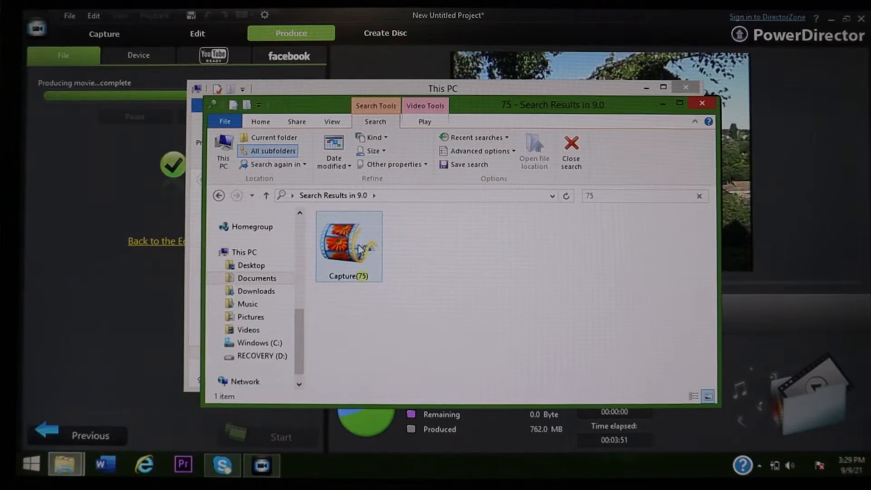
mouse_move(347, 247)
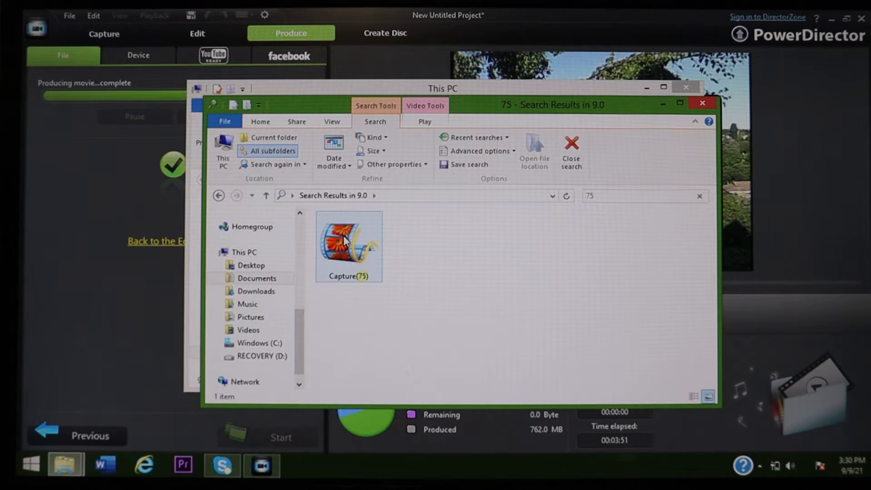
click(644, 195)
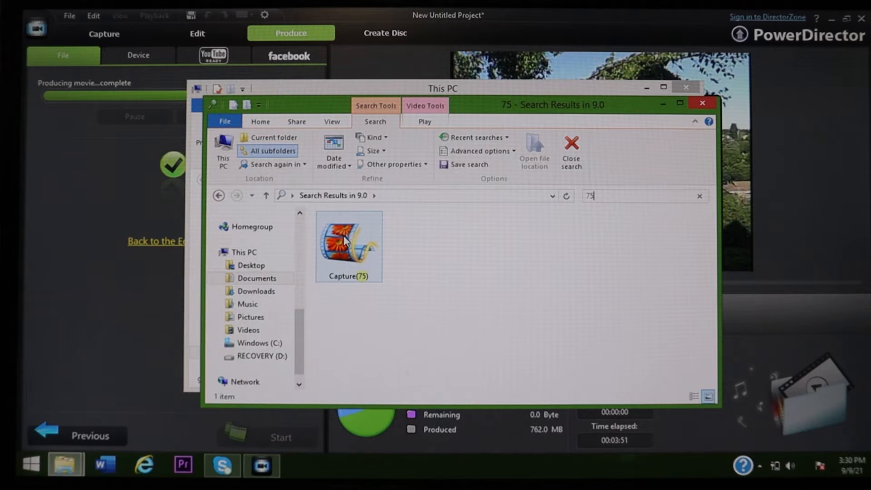